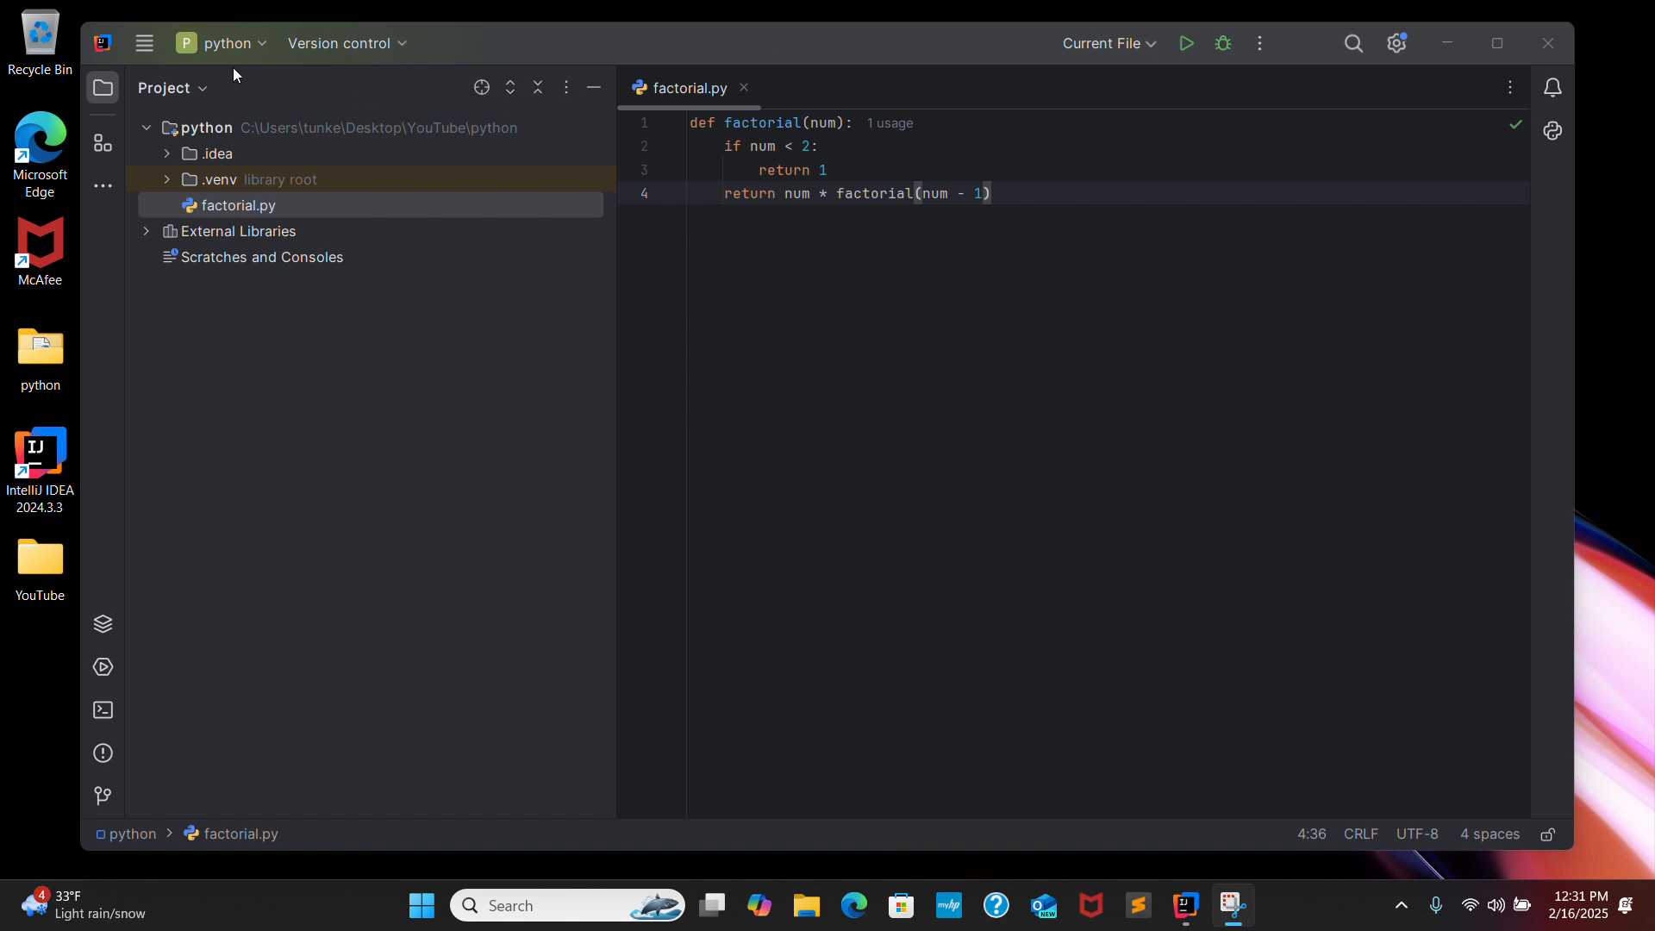
Step: Show the File menu's file and project commands over the factorial.py editor
{"action": "left_click", "coordinate": [145, 43]}
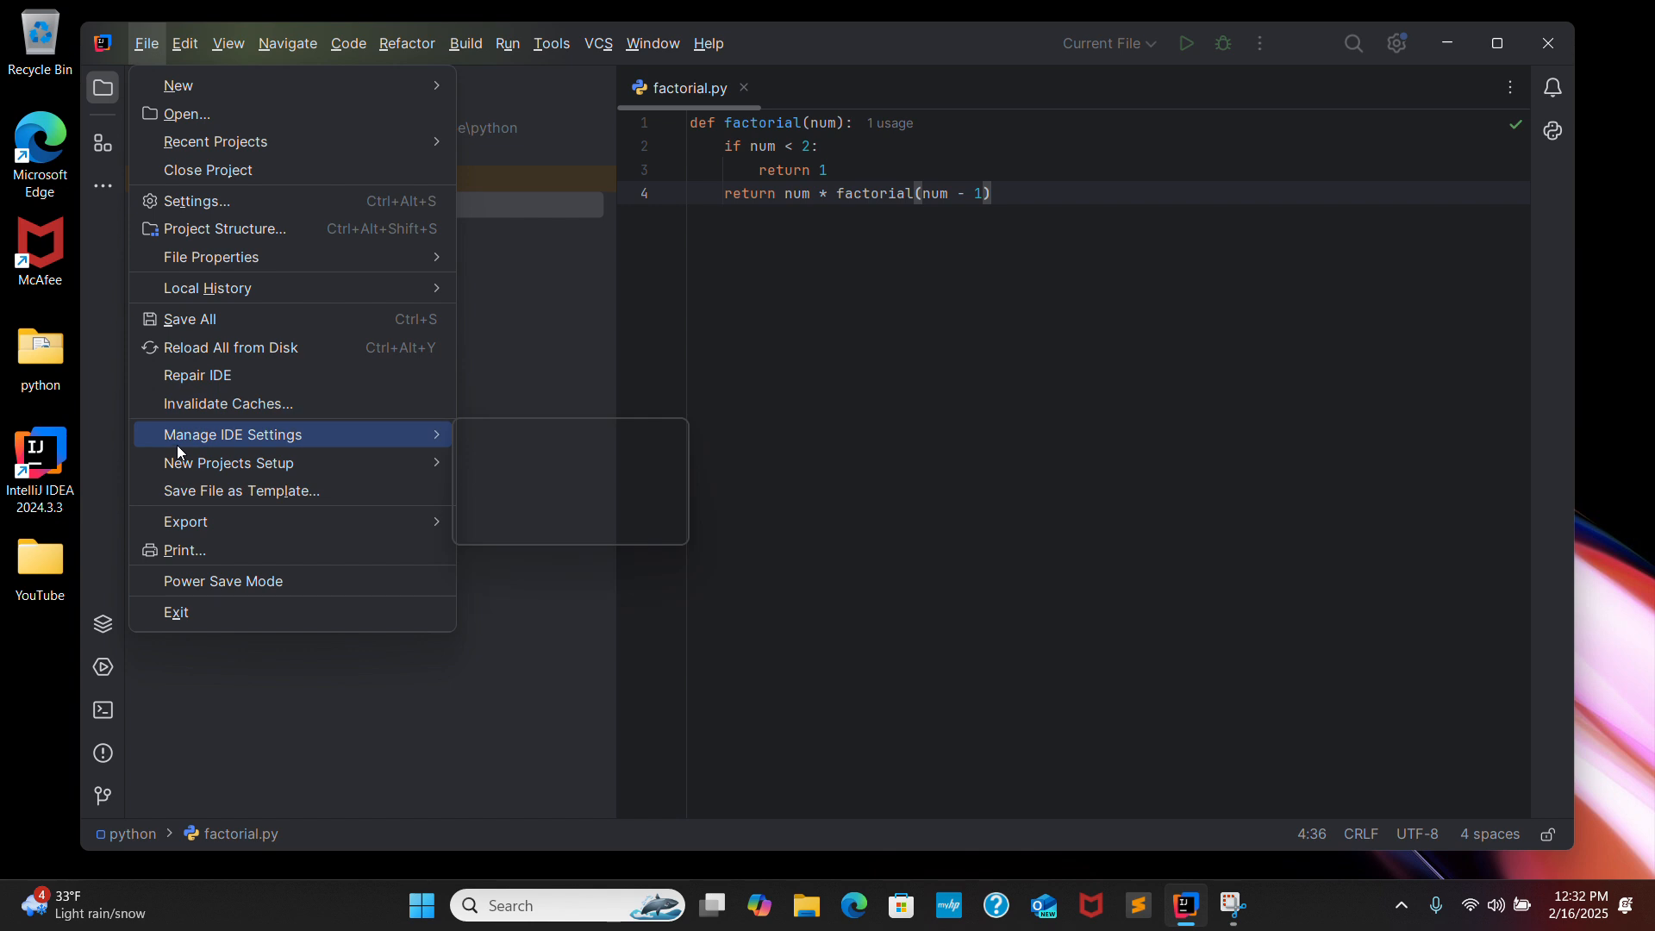
{"action": "mouse_move", "coordinate": [222, 228]}
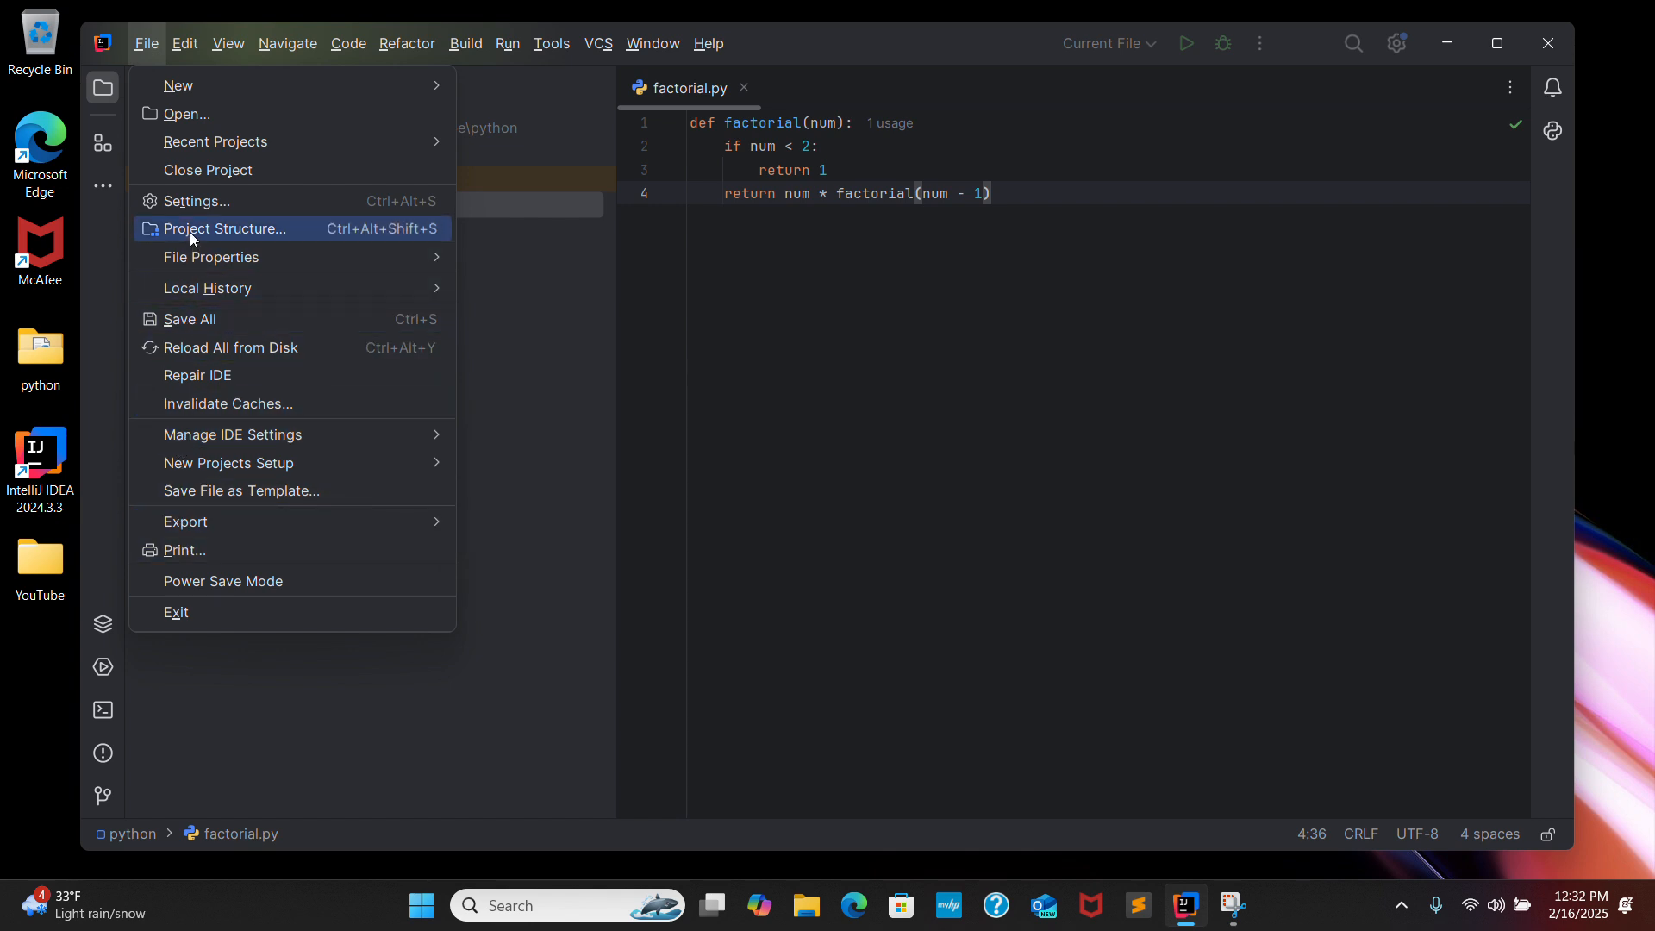
Step: Bring up IDE Settings on the Appearance & Behavior overview with its group collapsed
{"action": "left_click", "coordinate": [195, 200]}
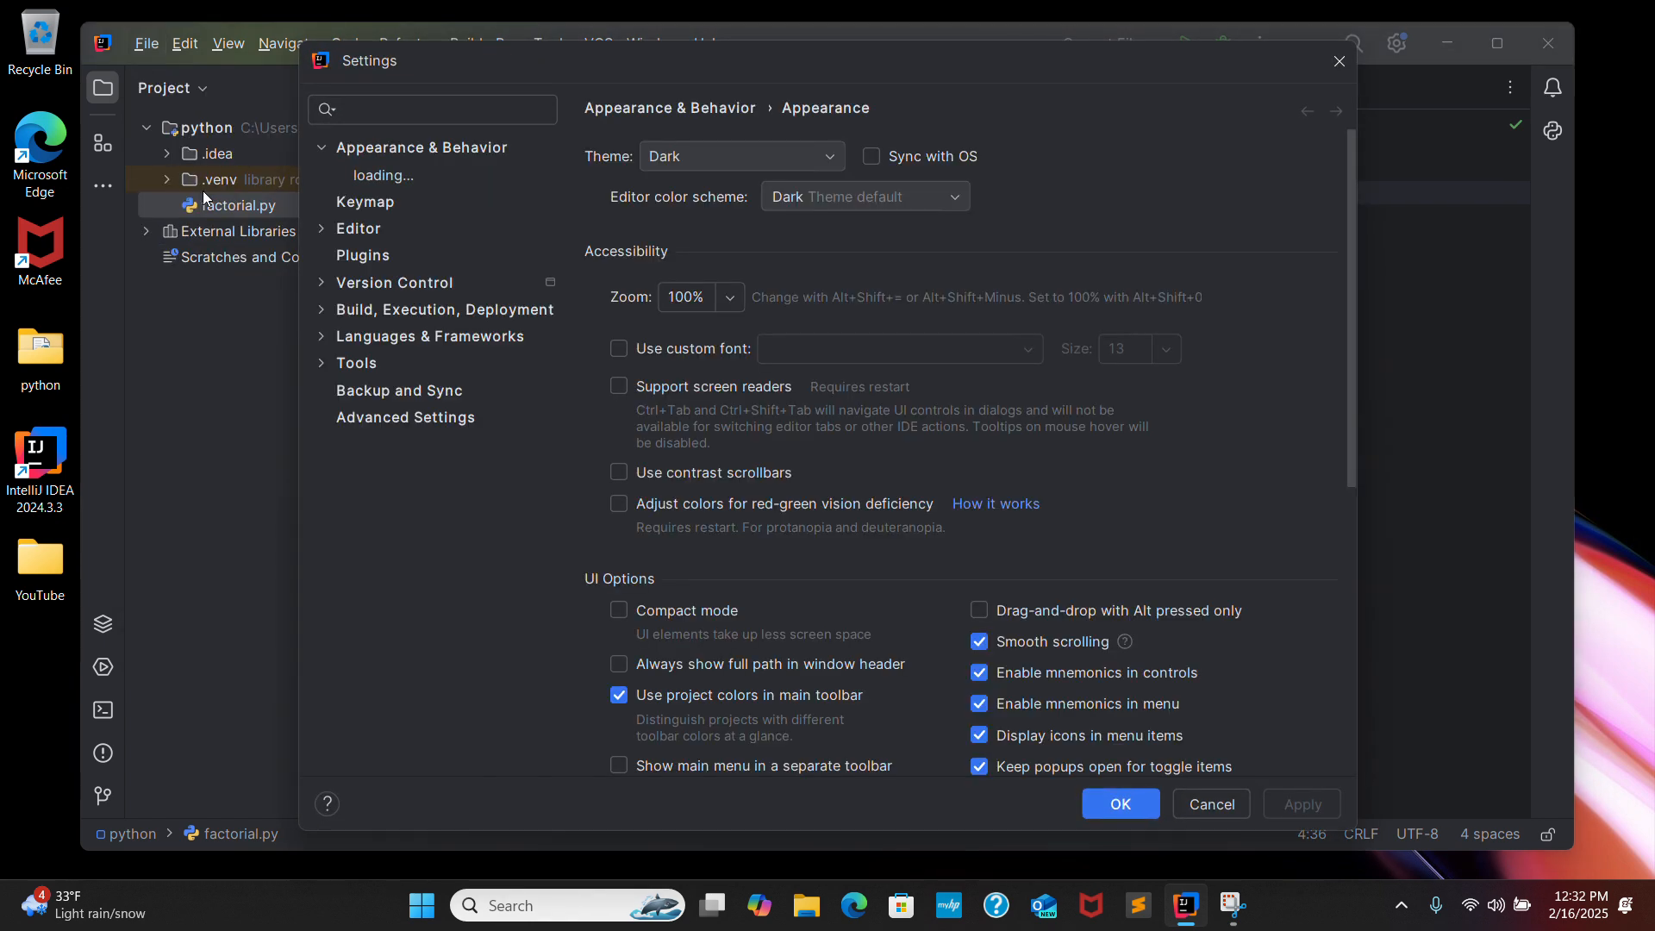
{"action": "left_click", "coordinate": [423, 147]}
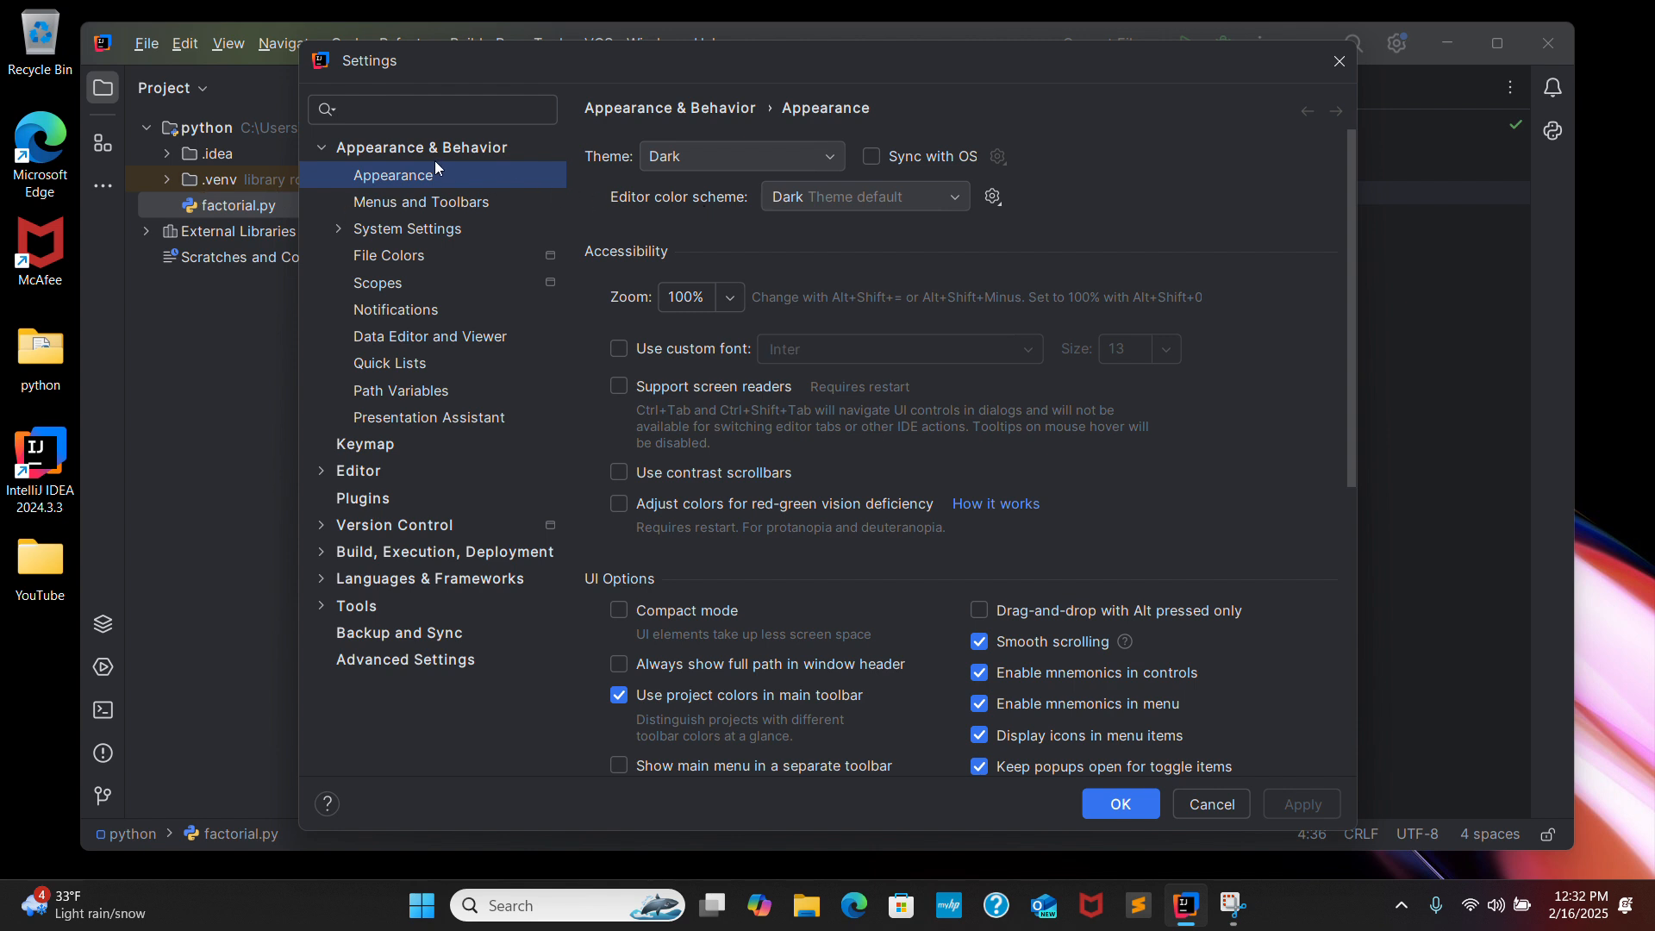
{"action": "mouse_move", "coordinate": [897, 176]}
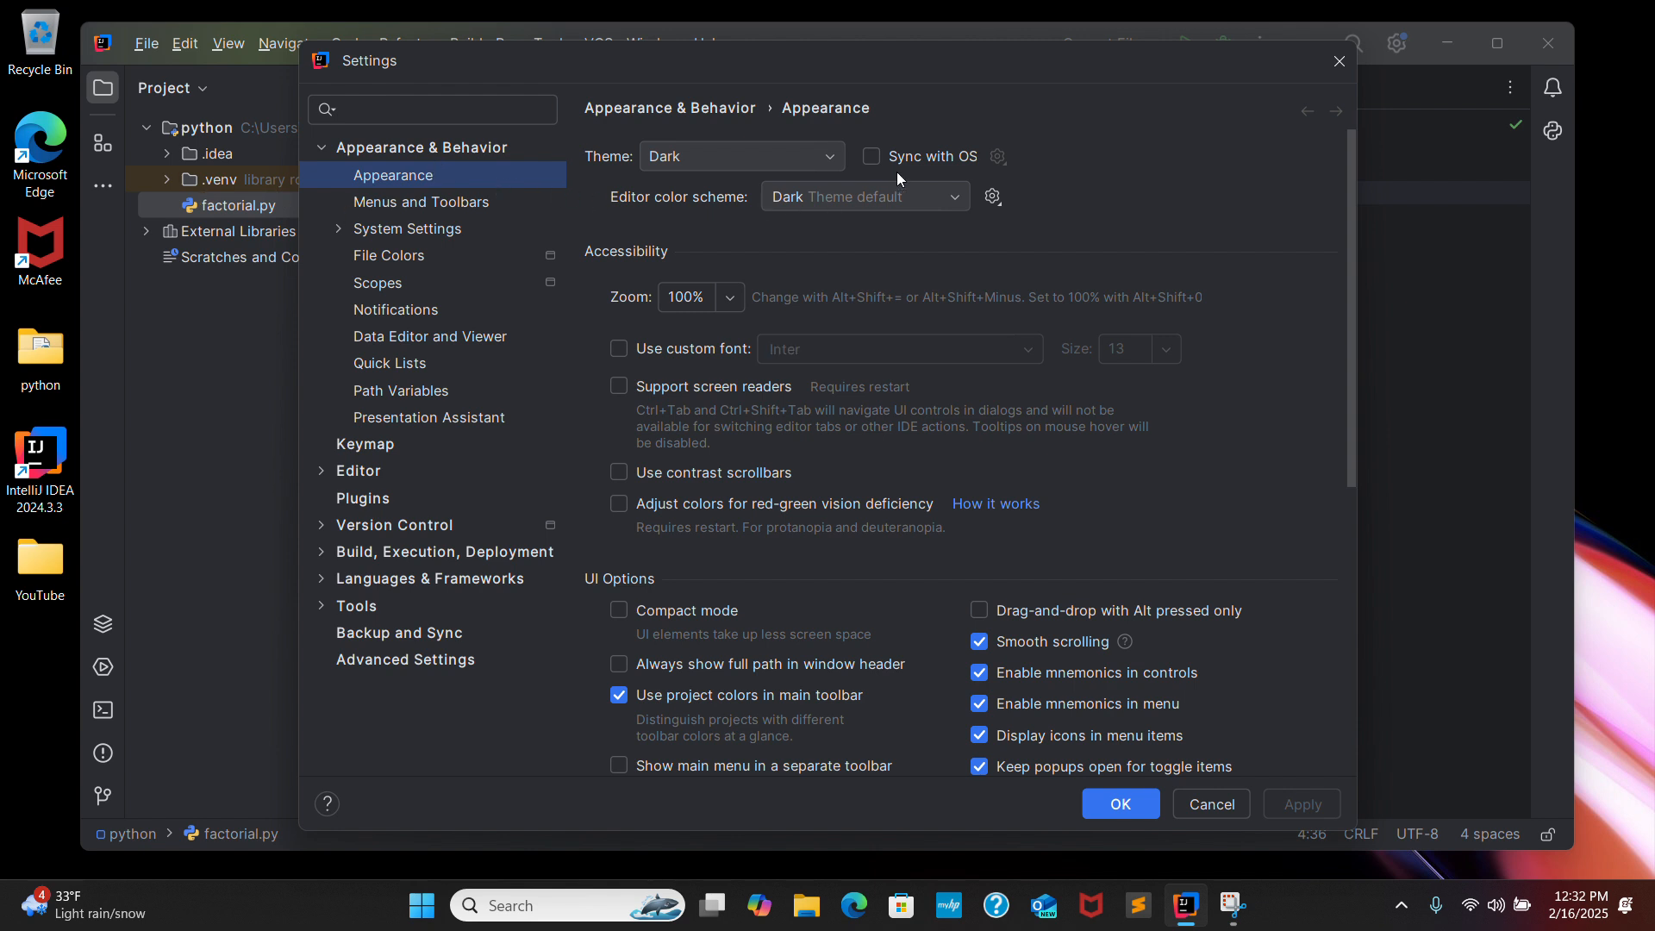
{"action": "mouse_move", "coordinate": [796, 231]}
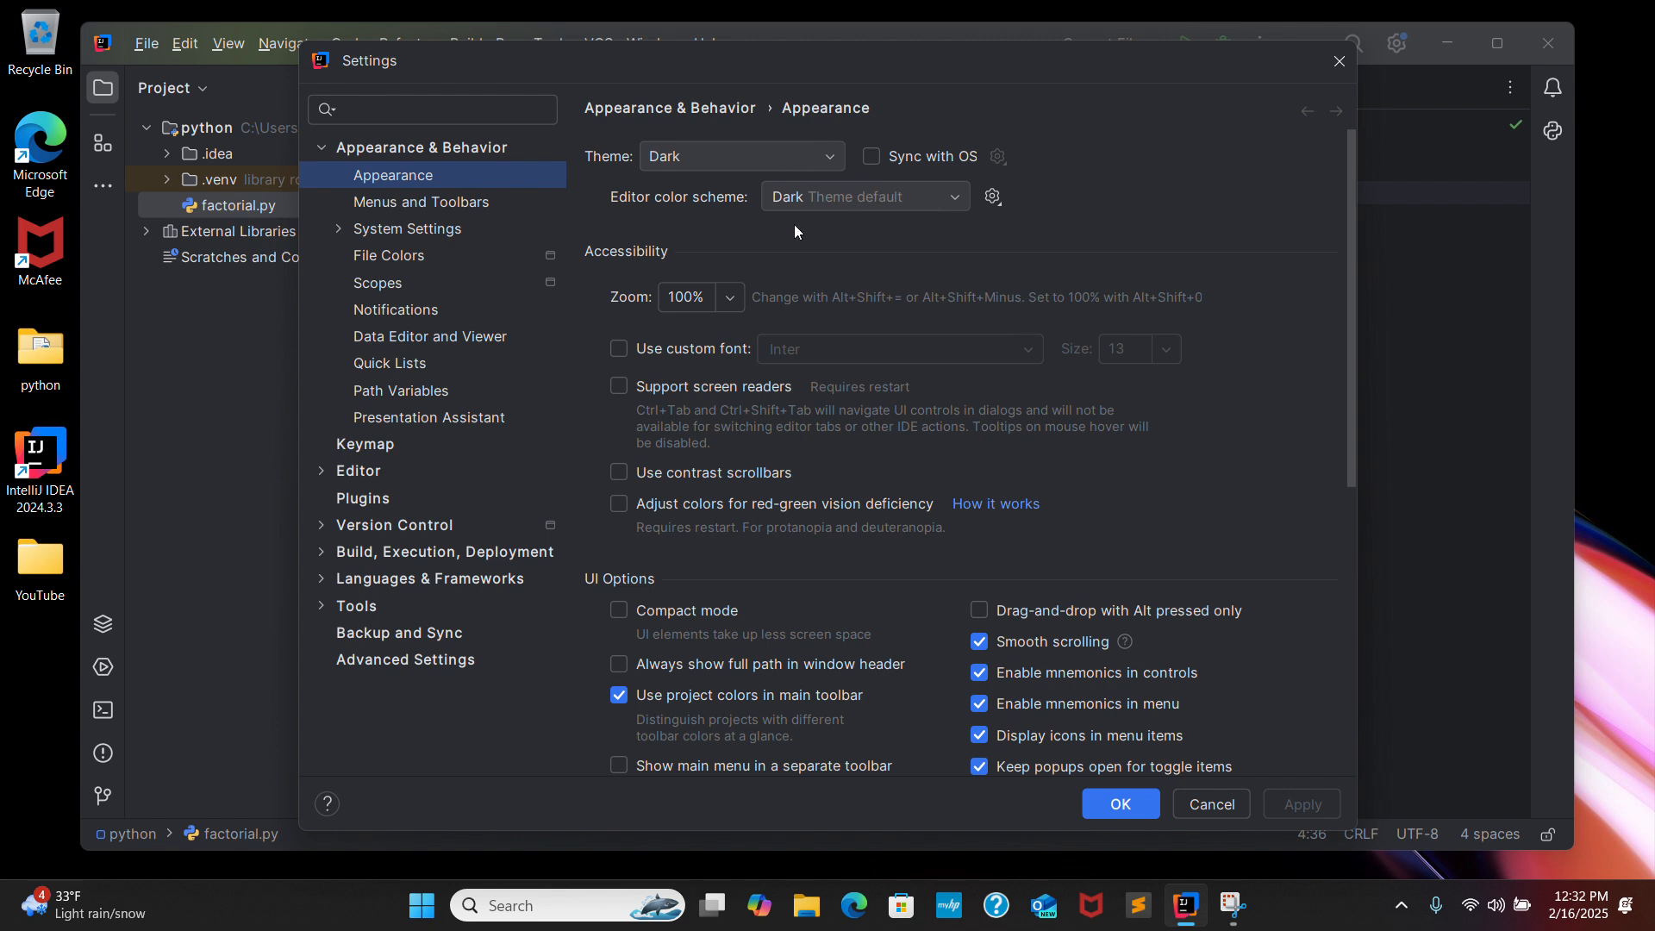
{"action": "mouse_move", "coordinate": [750, 231]}
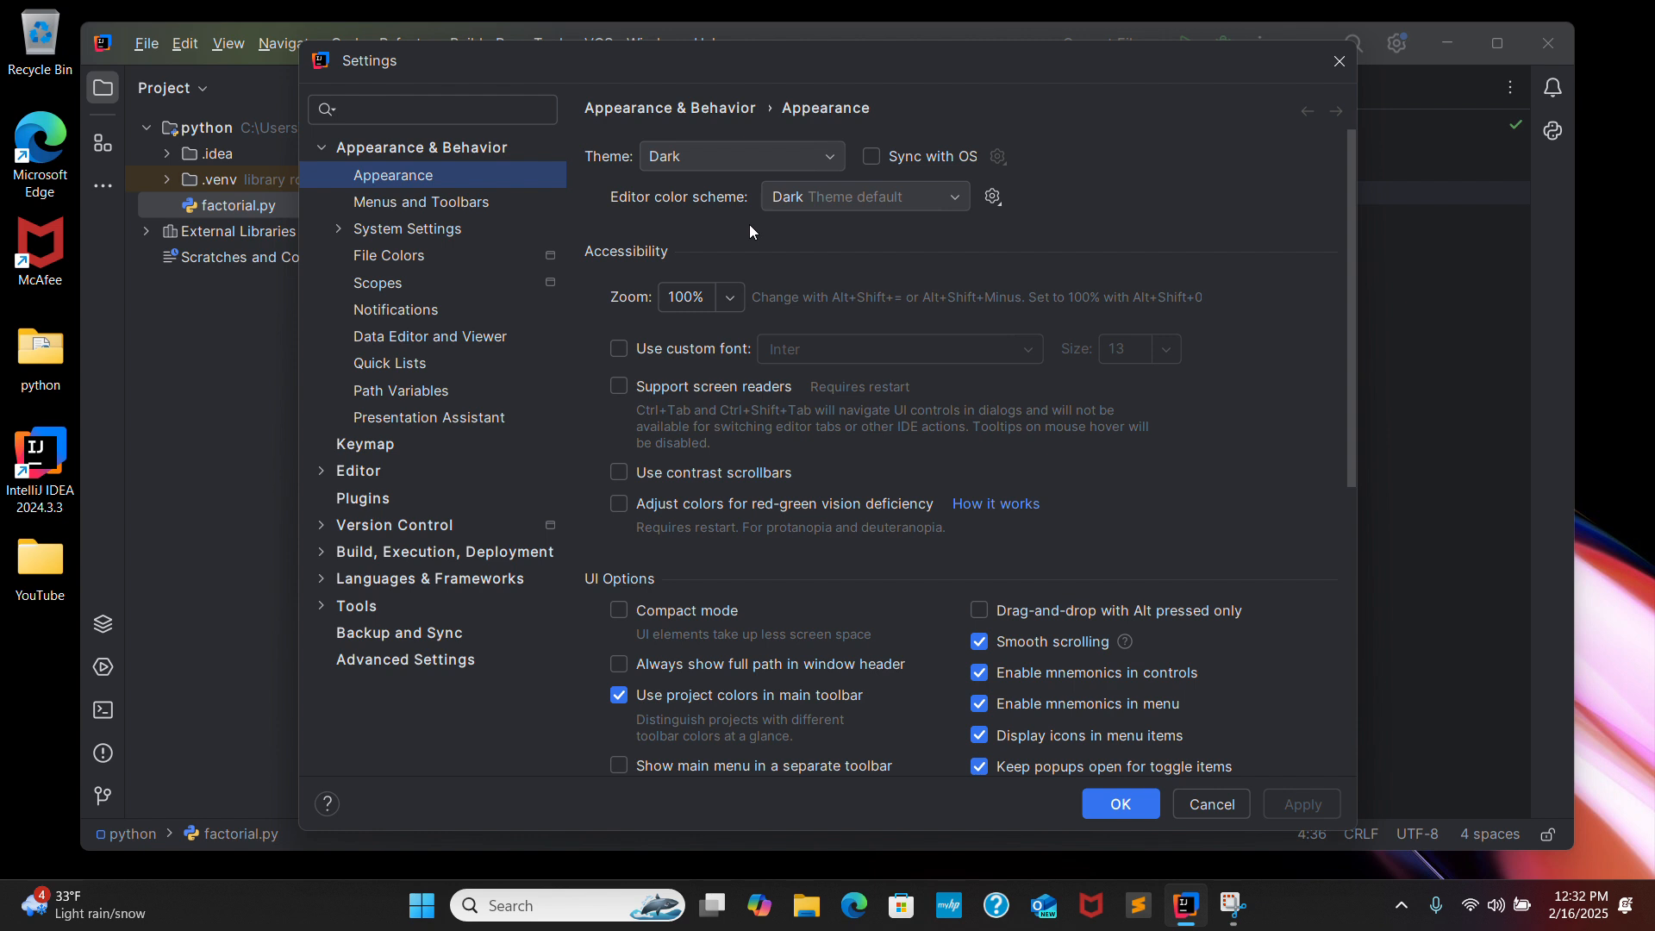
{"action": "left_click", "coordinate": [421, 146]}
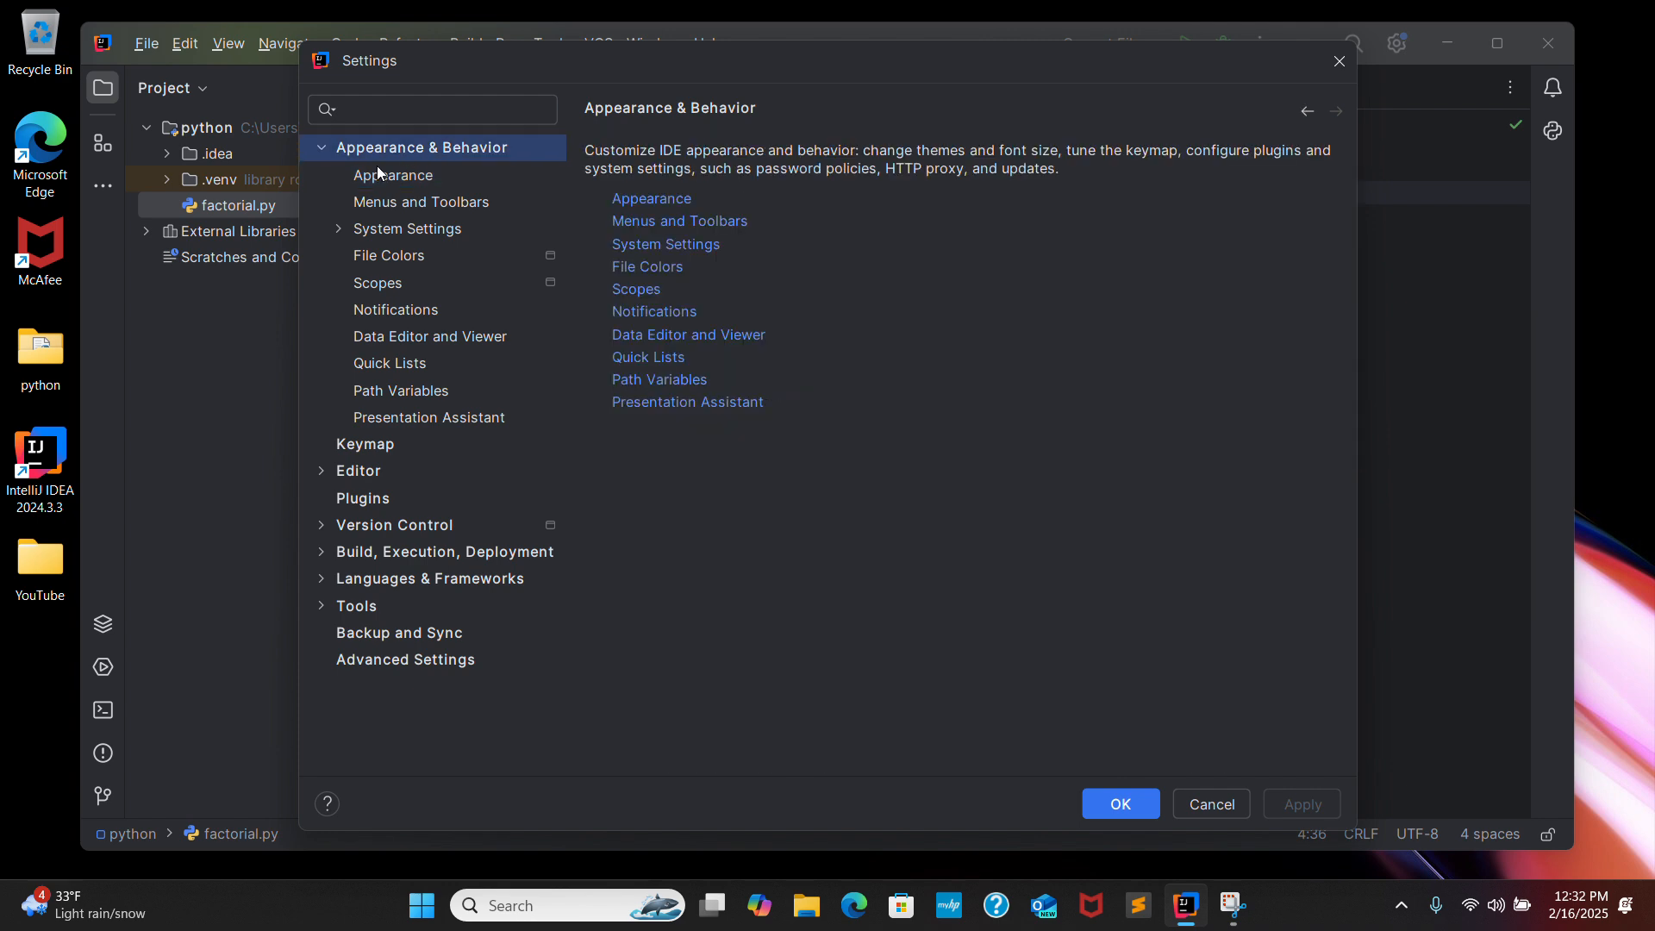
{"action": "left_click", "coordinate": [321, 147]}
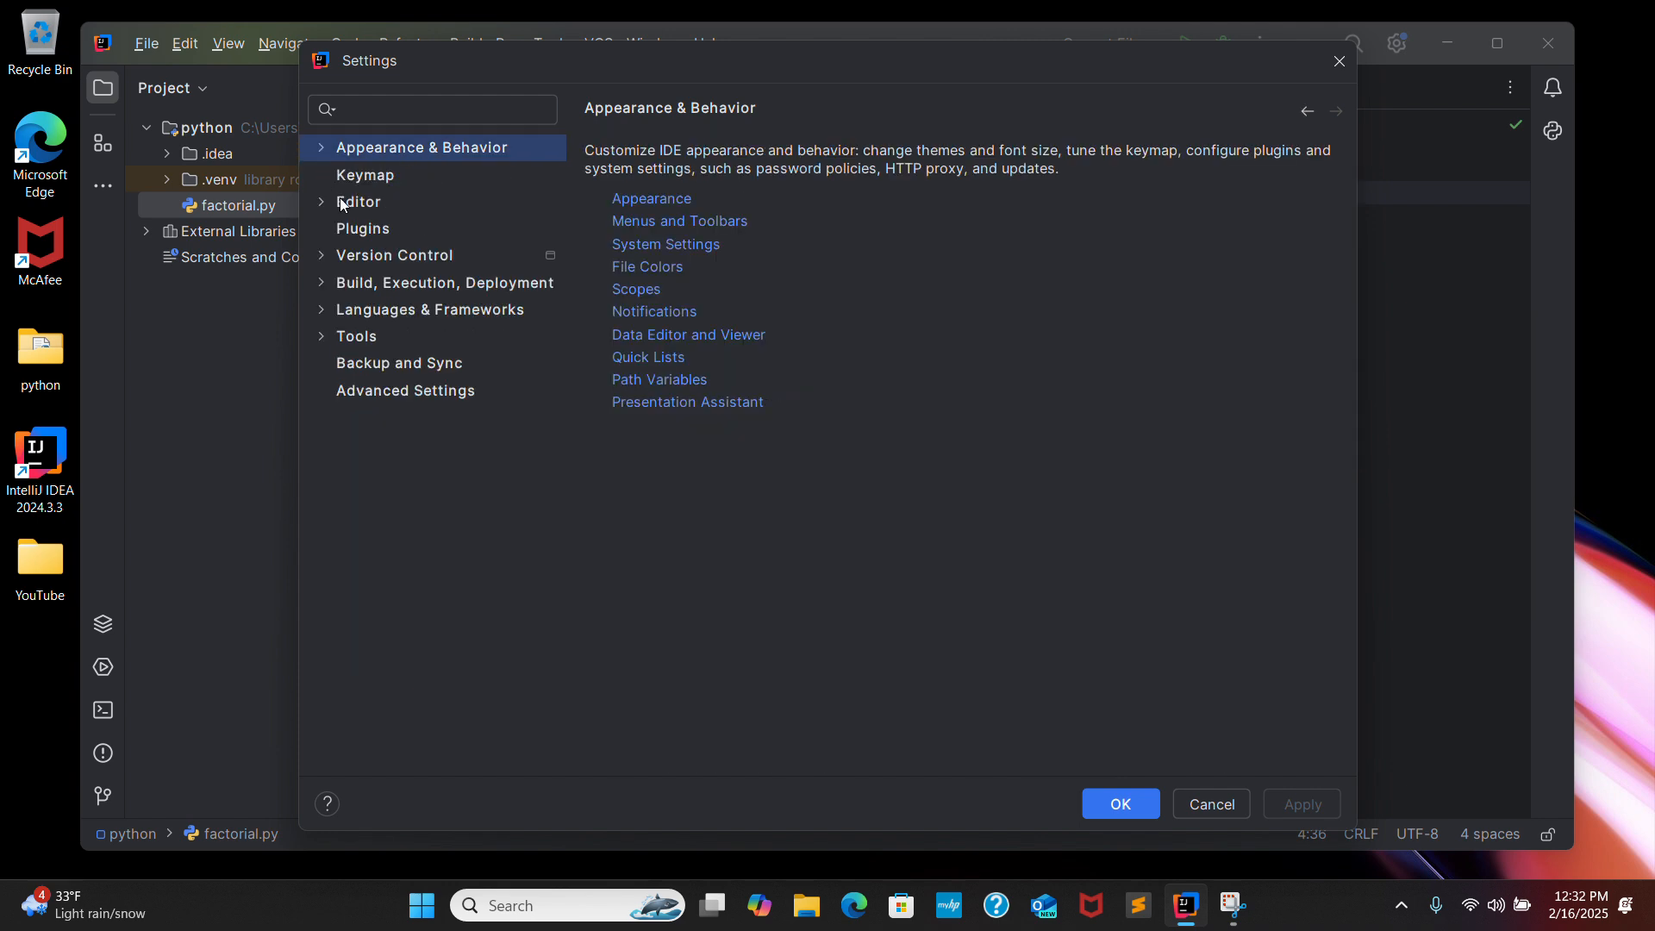
Step: Find 'classic ui' in the Plugins Marketplace and install the Classic UI plugin
{"action": "left_click", "coordinate": [362, 228]}
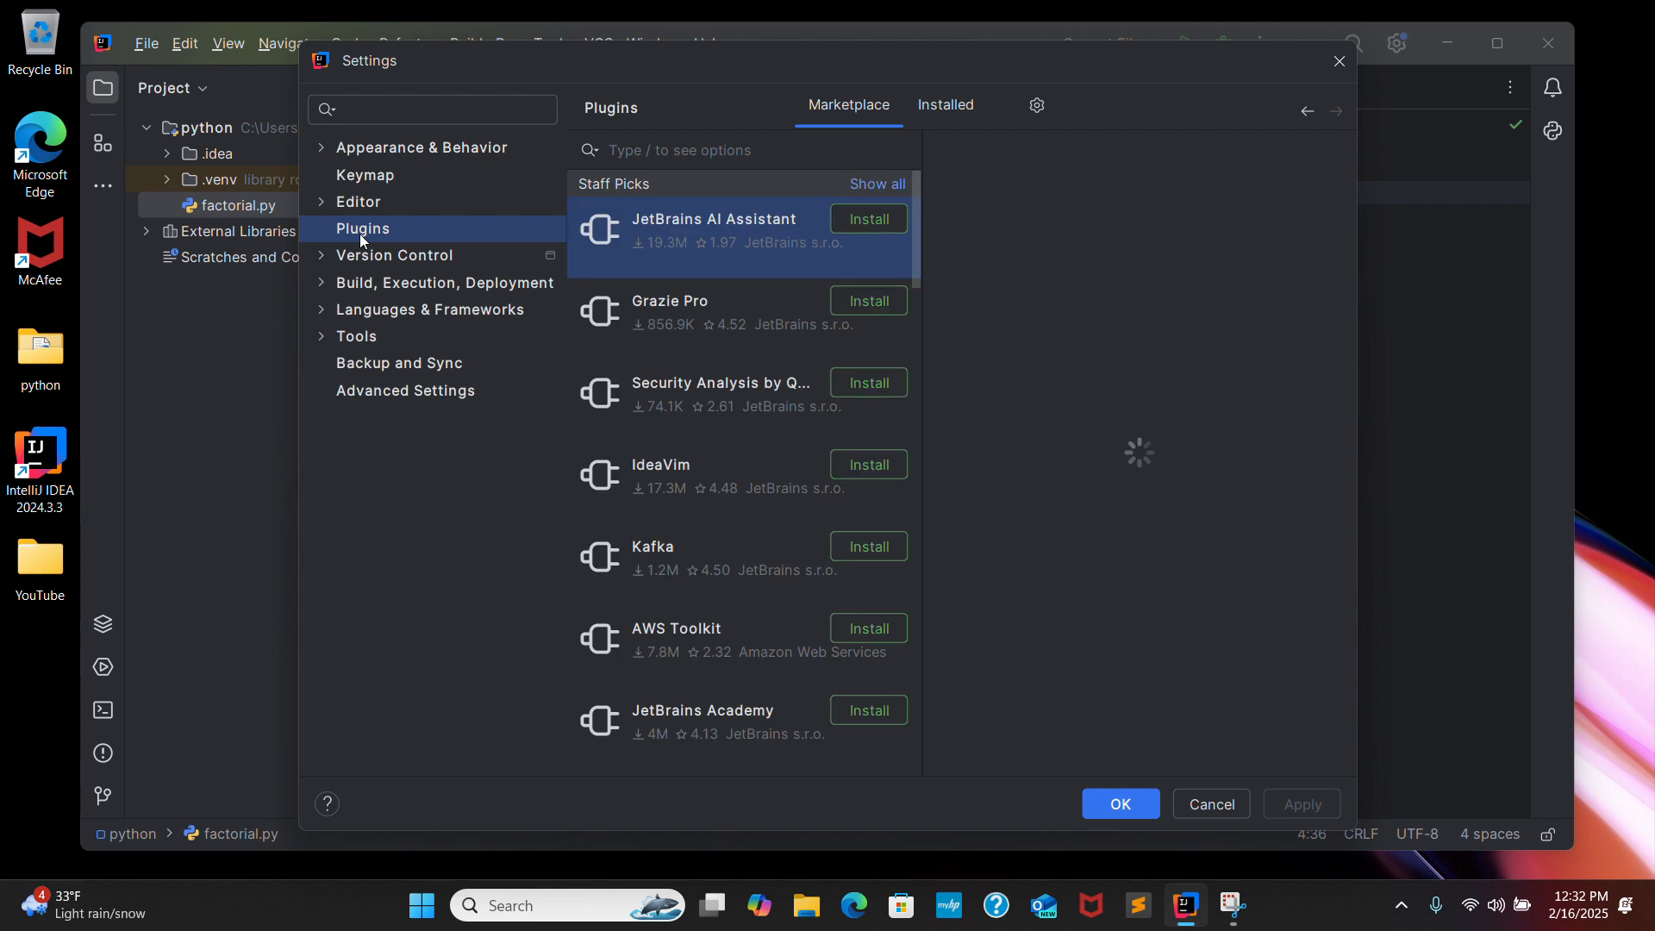
{"action": "left_click", "coordinate": [714, 219]}
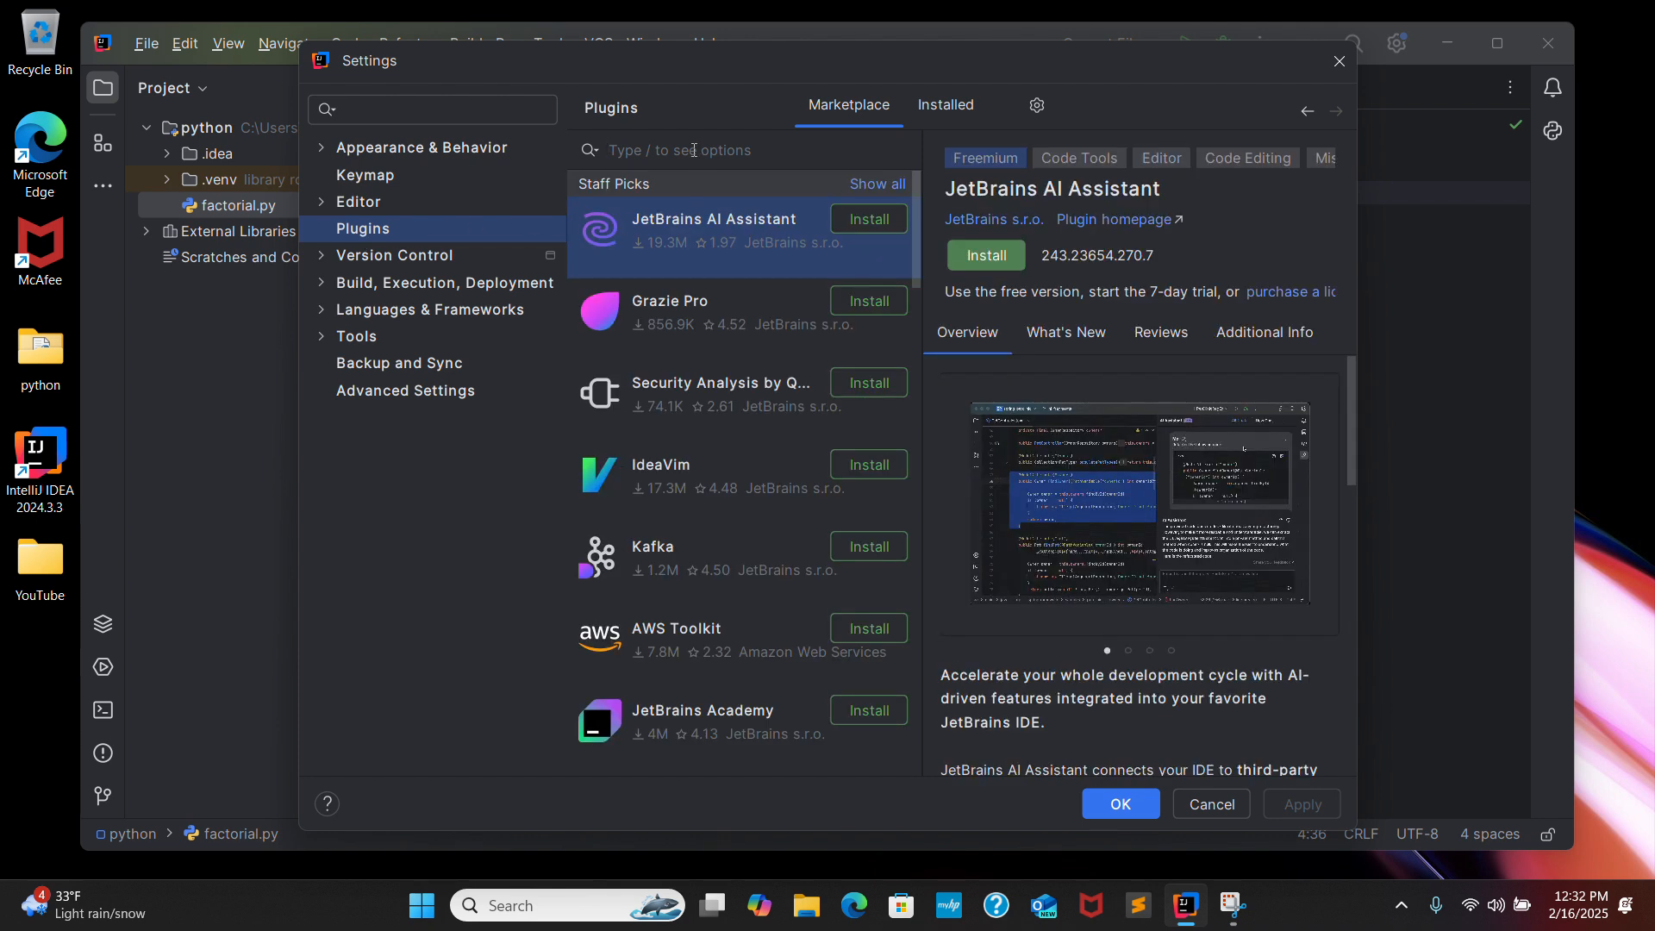
{"action": "type", "text": "classicu"}
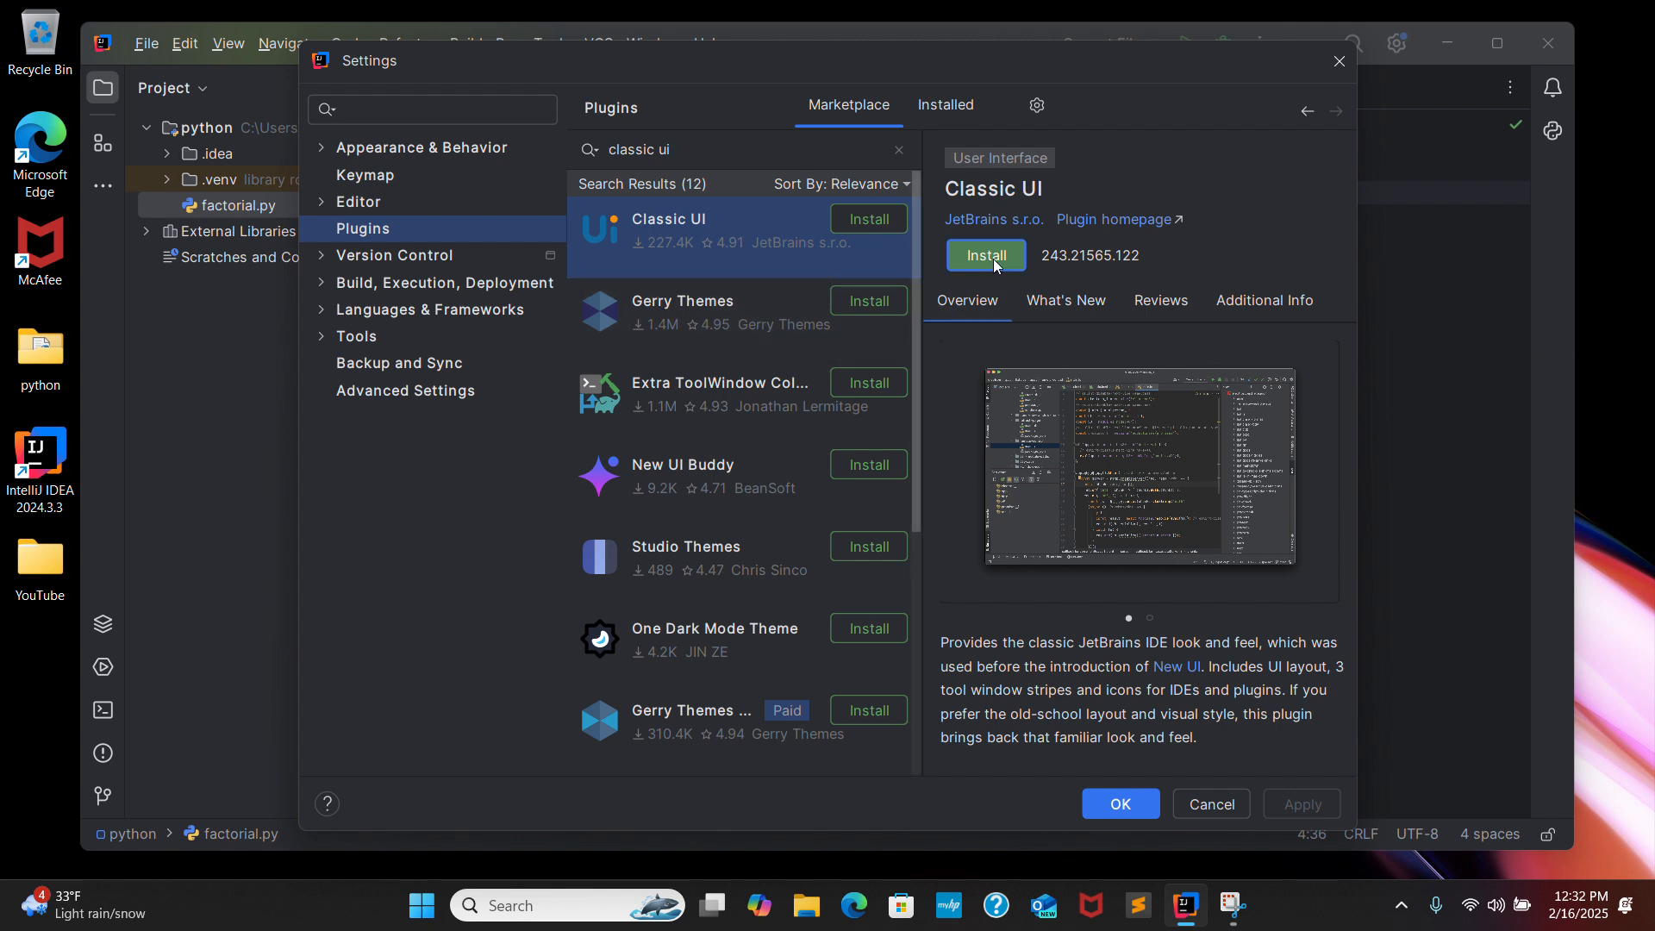
{"action": "left_click", "coordinate": [984, 255]}
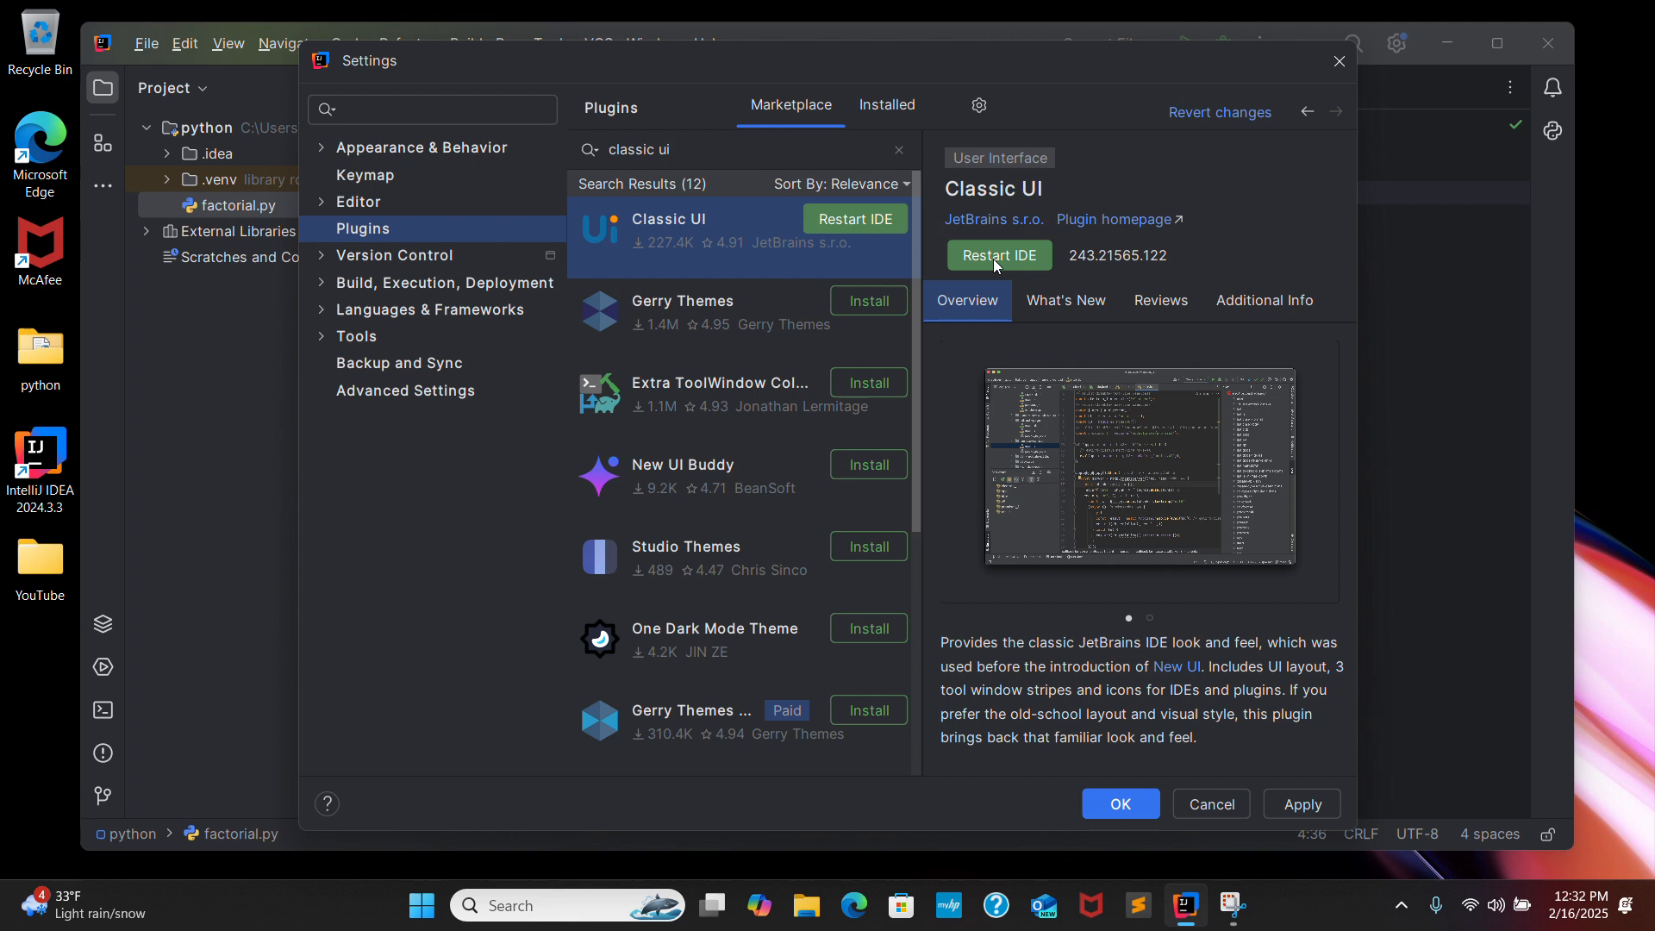
{"action": "left_click", "coordinate": [999, 255]}
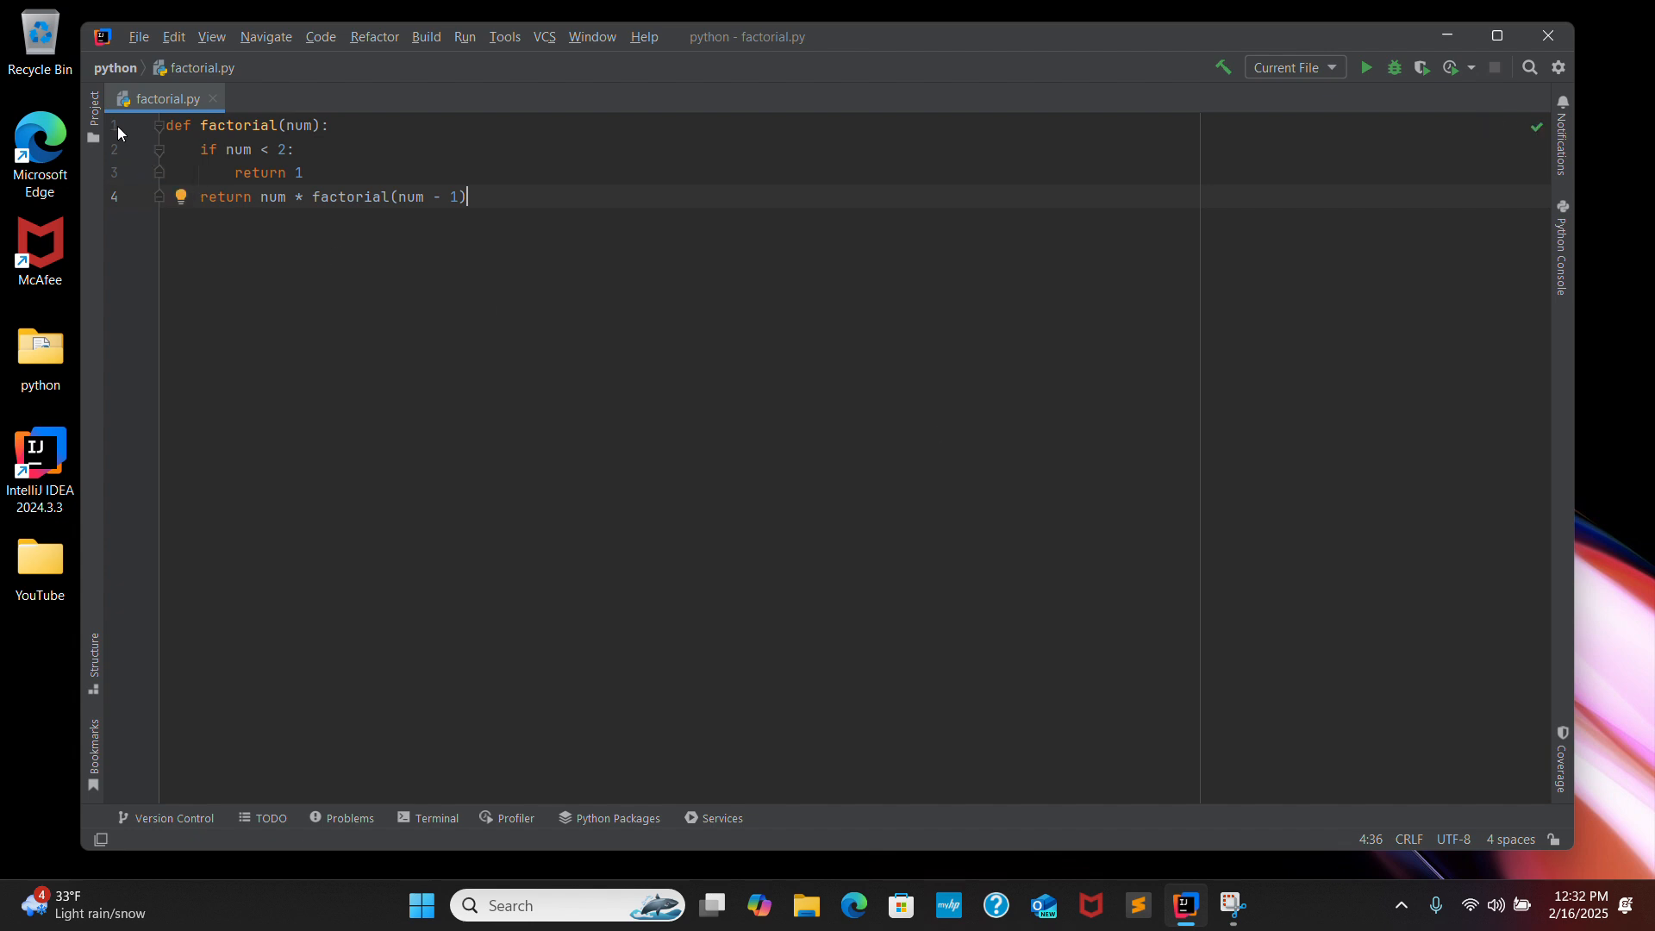
Step: Show the Project tool window with the python project tree beside factorial.py
{"action": "left_click", "coordinate": [93, 111]}
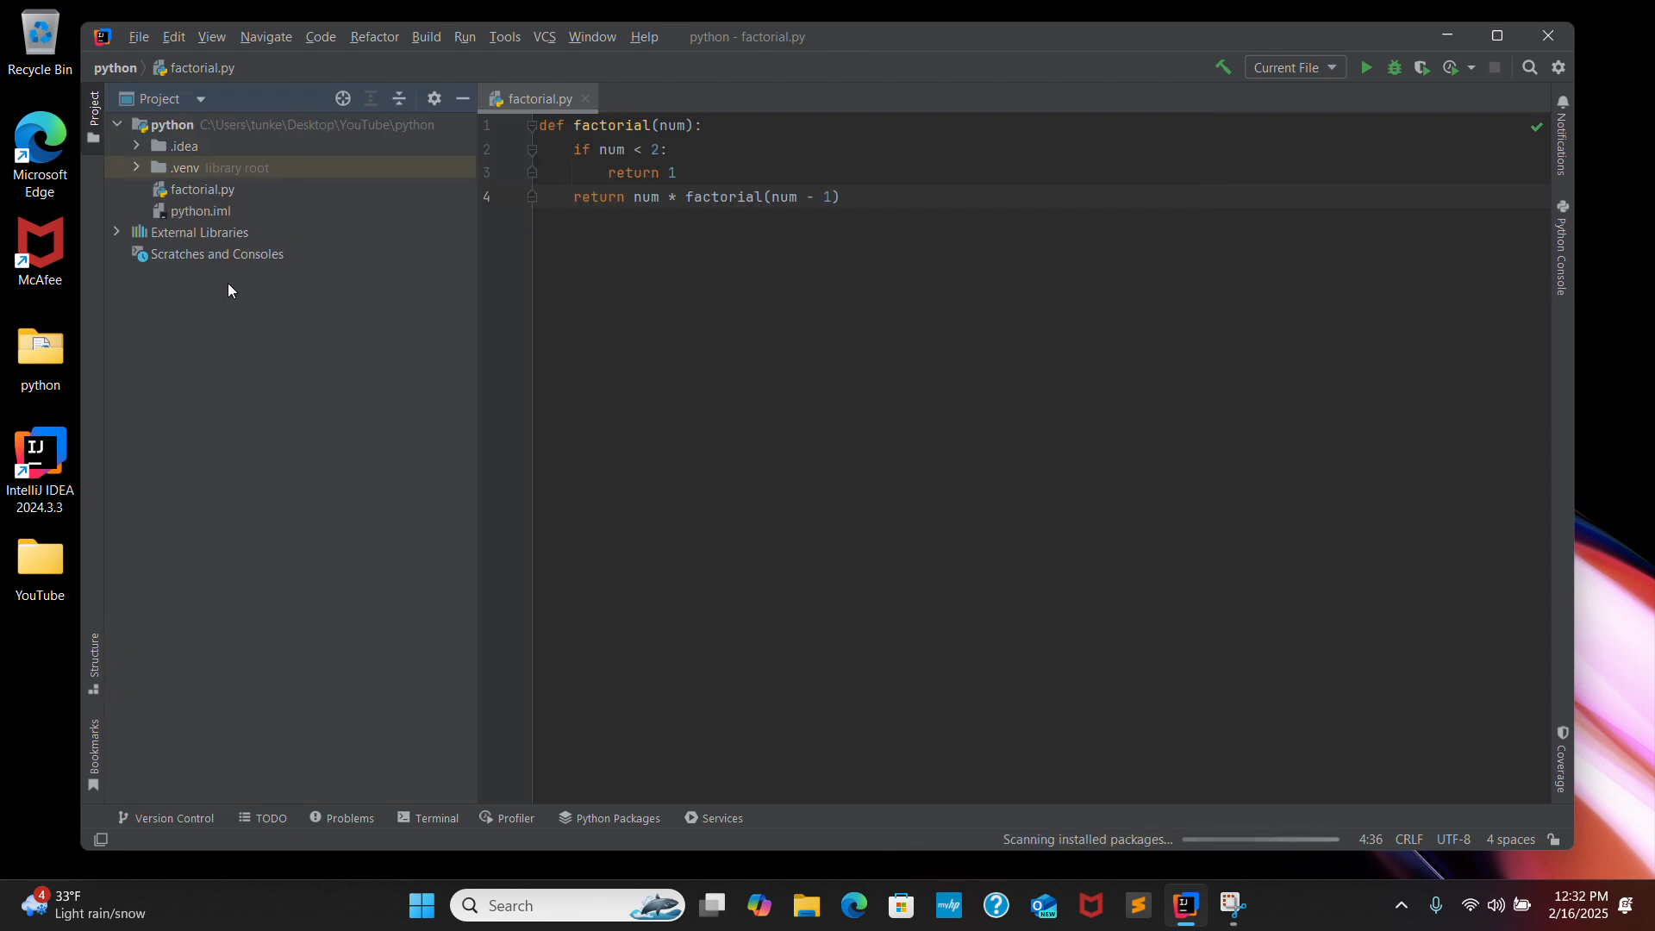
{"action": "mouse_move", "coordinate": [655, 397]}
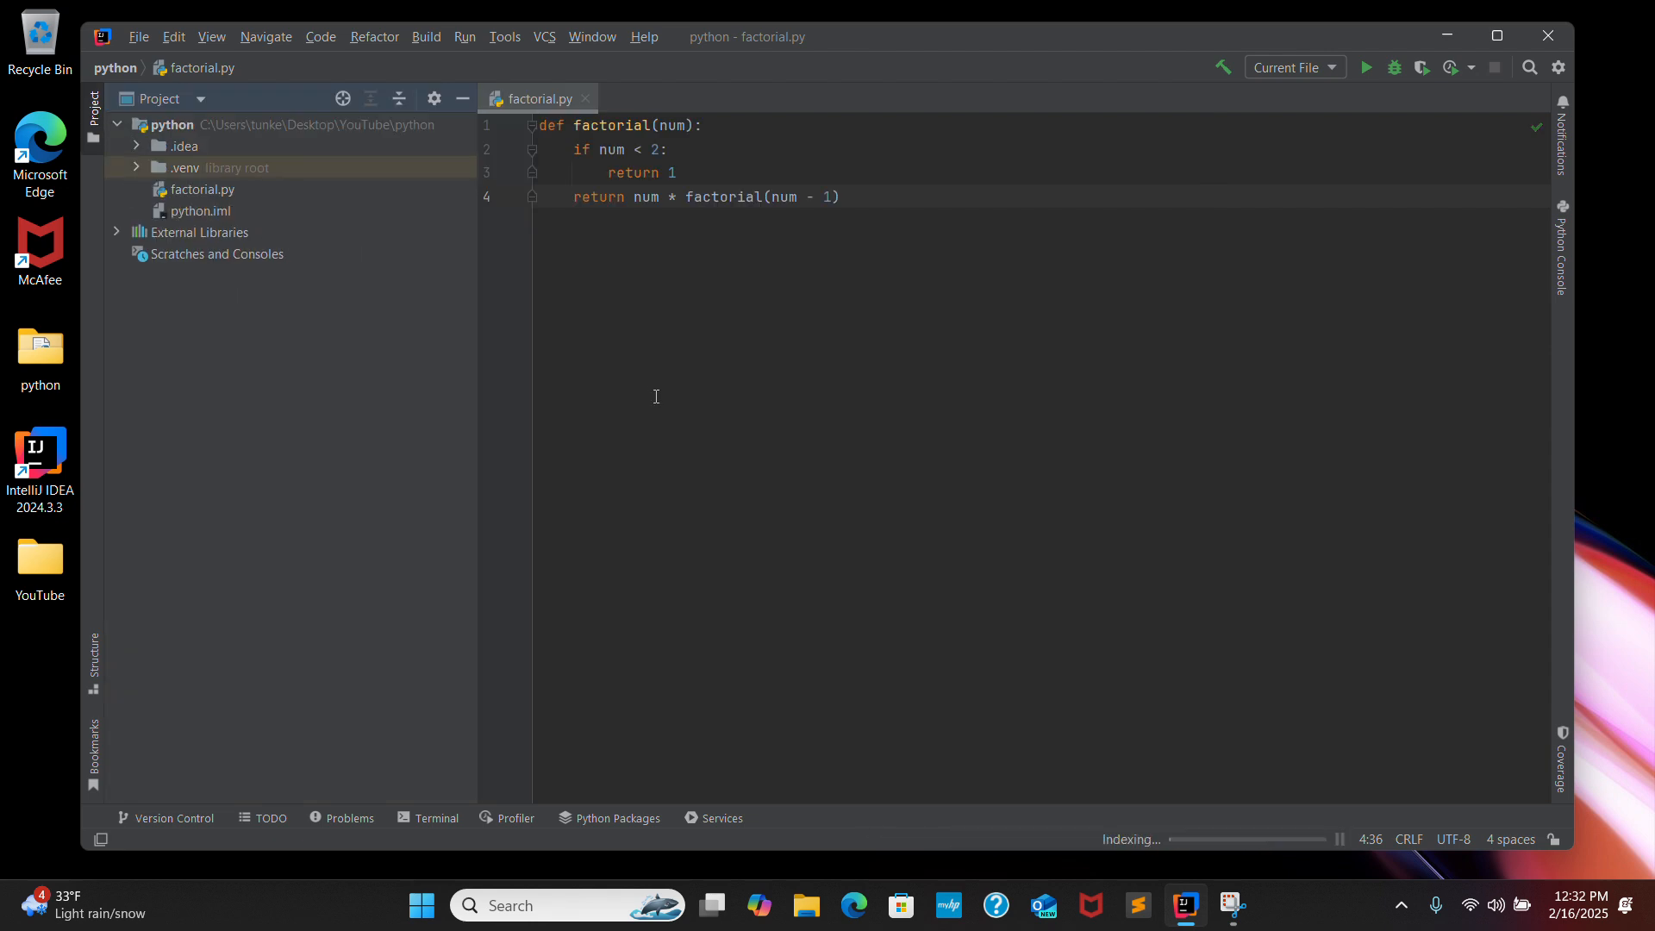